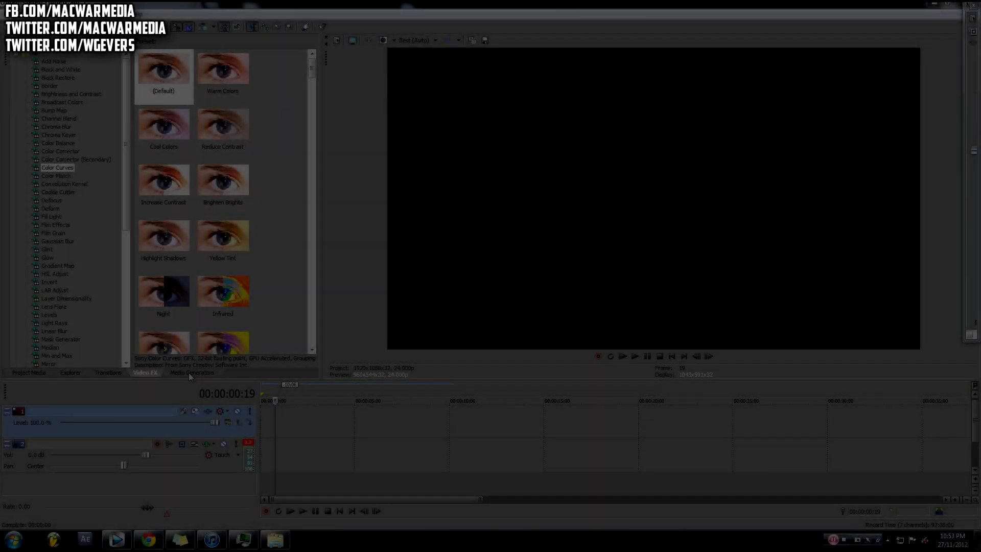
Show the Media Generators list and the (Legacy) Text presets
left_click(192, 372)
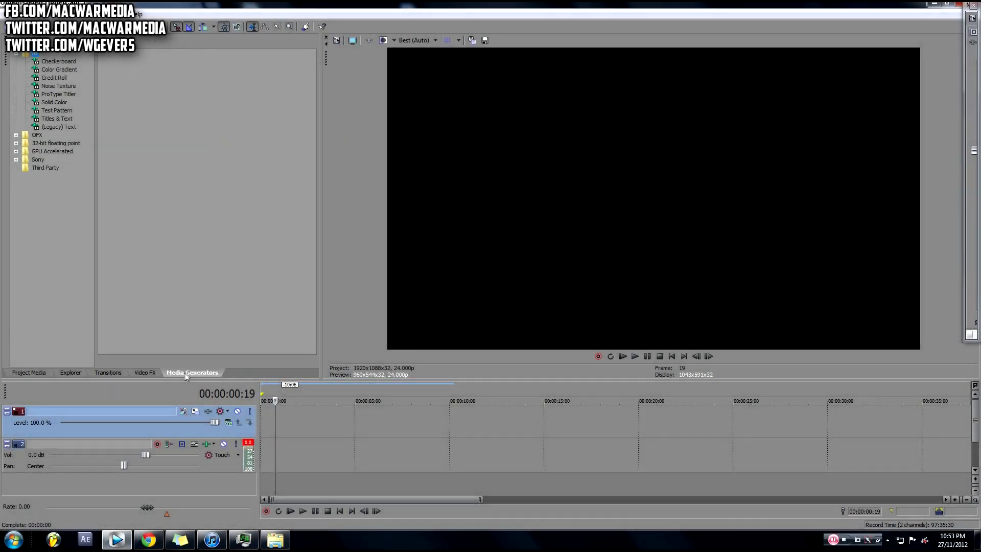
left_click(59, 126)
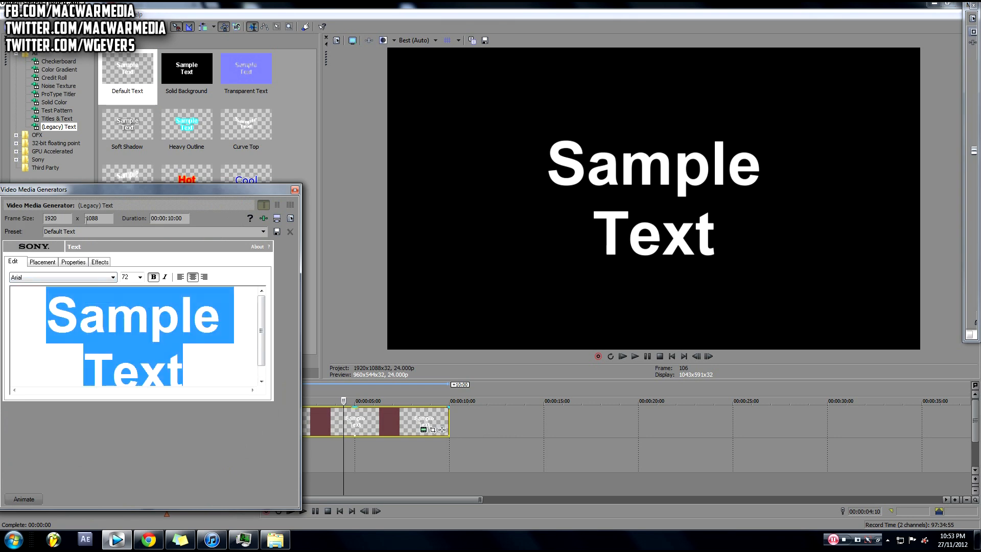
Replace the Sample Text placeholder with the word WARZONE
key("Delete")
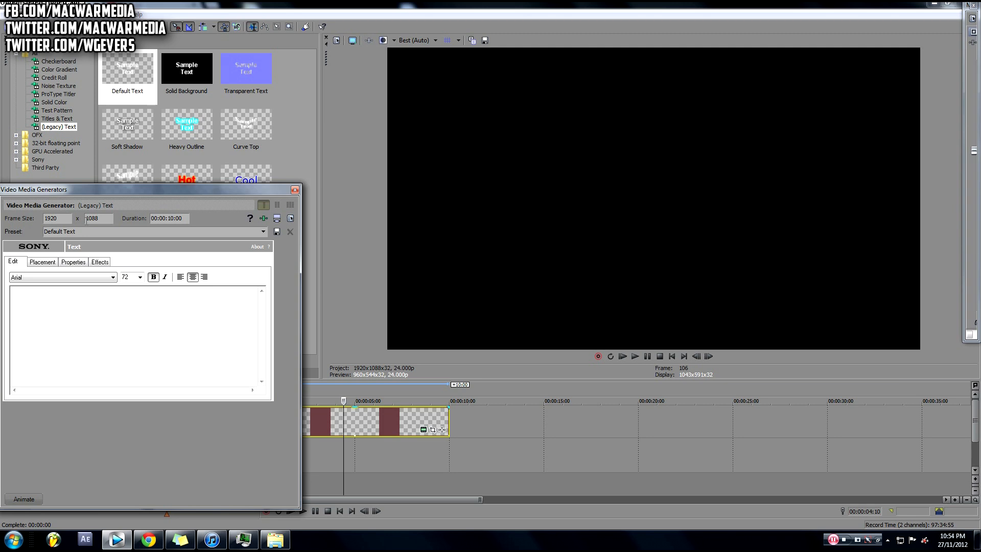
left_click(134, 326)
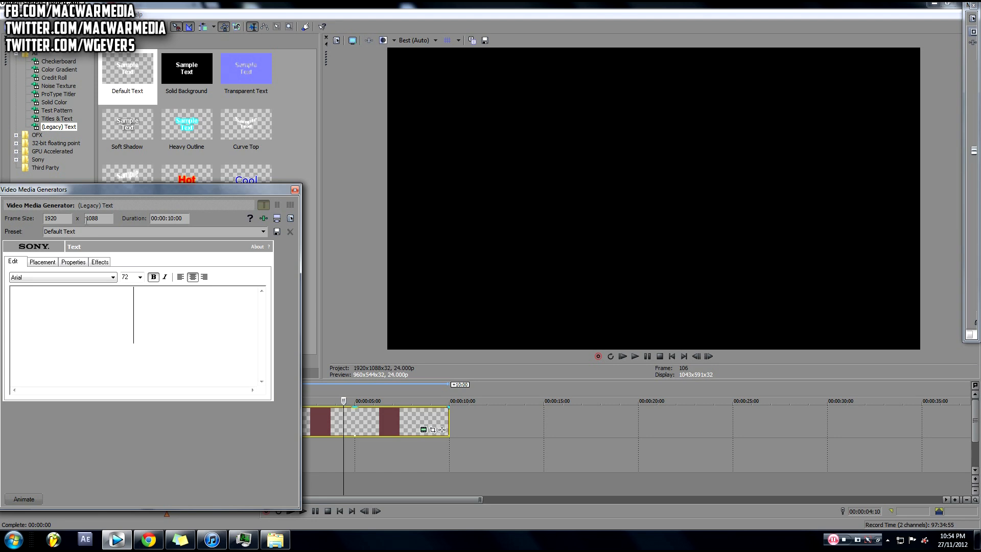
type("WARZIBE")
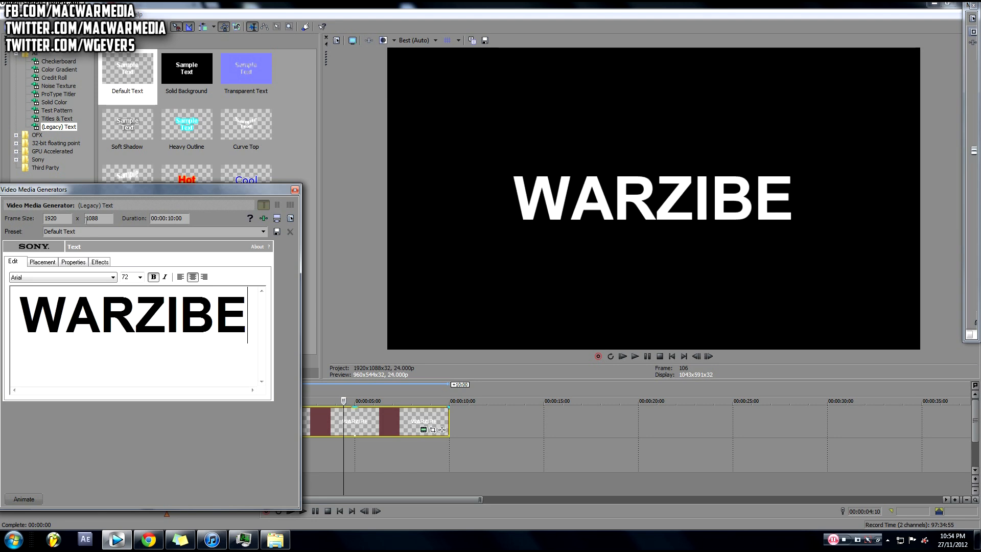
type("WARZONE")
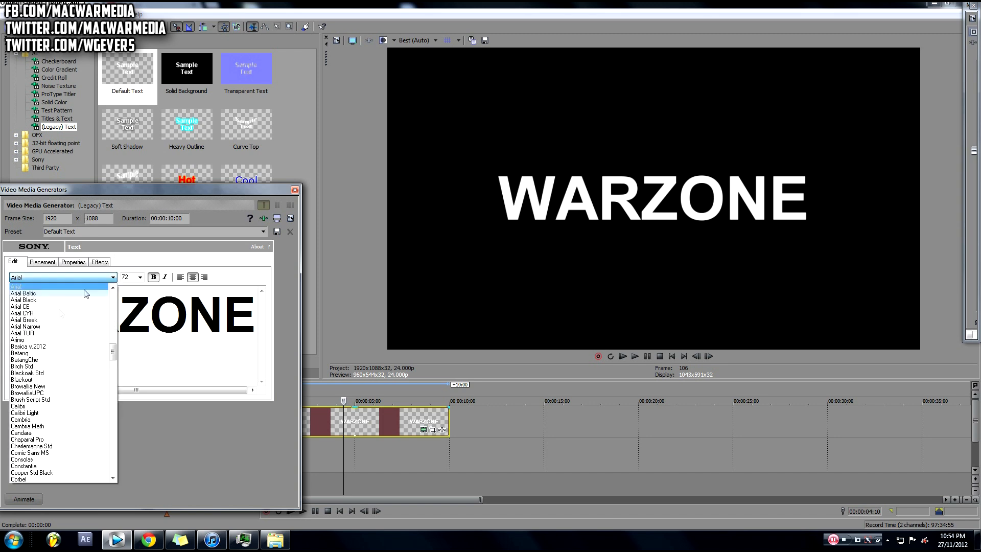
Set the WARZONE title in a heavy condensed font
left_click(23, 320)
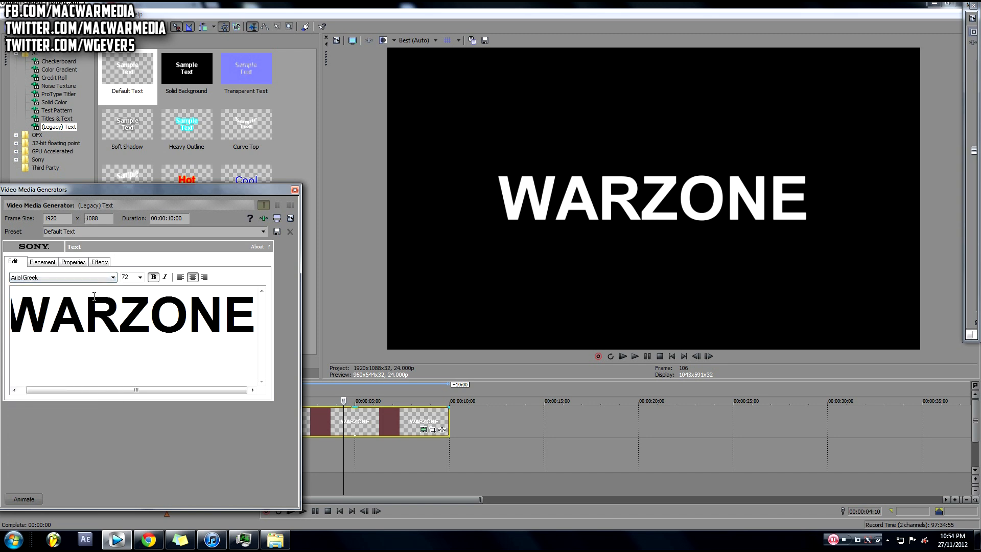
left_click(62, 277)
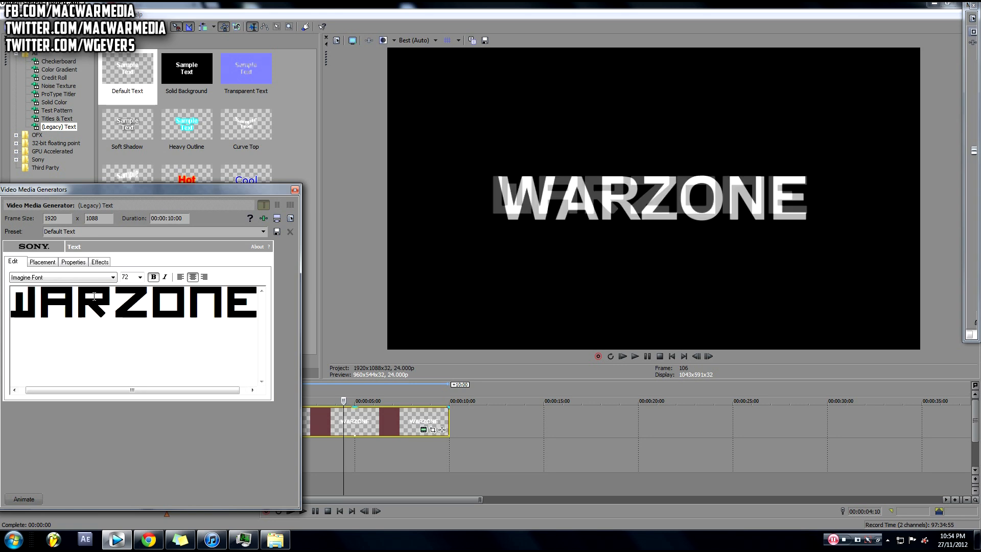
left_click(112, 276)
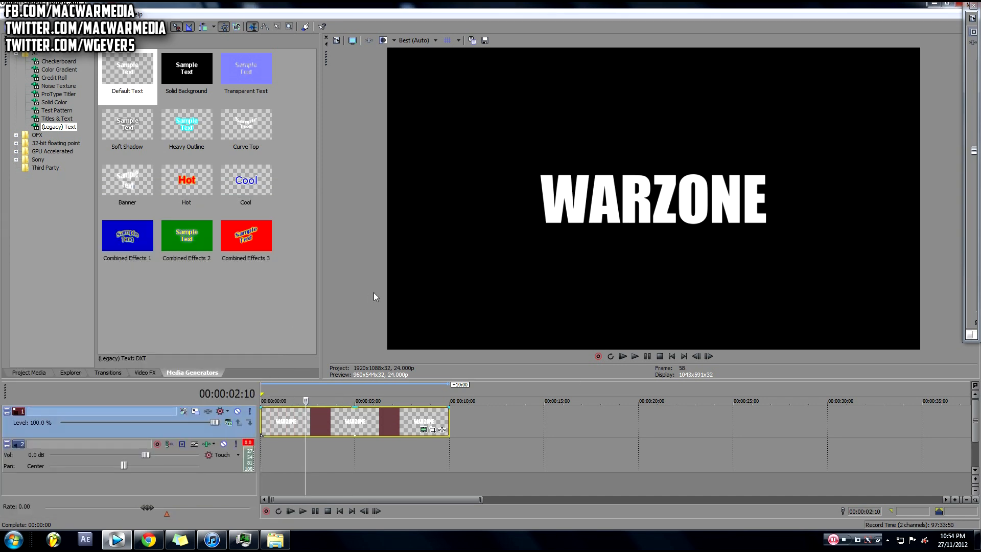
mouse_move(287, 431)
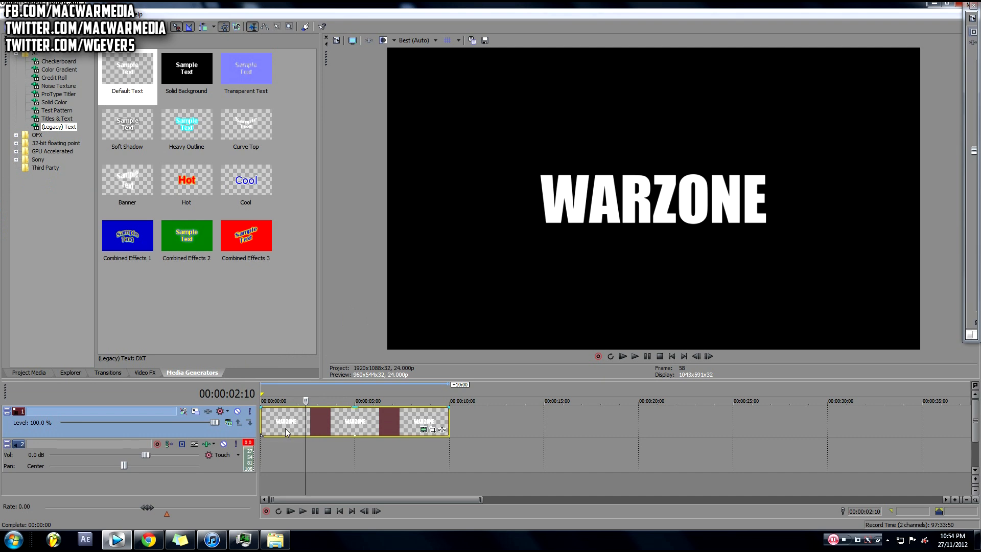
mouse_move(279, 403)
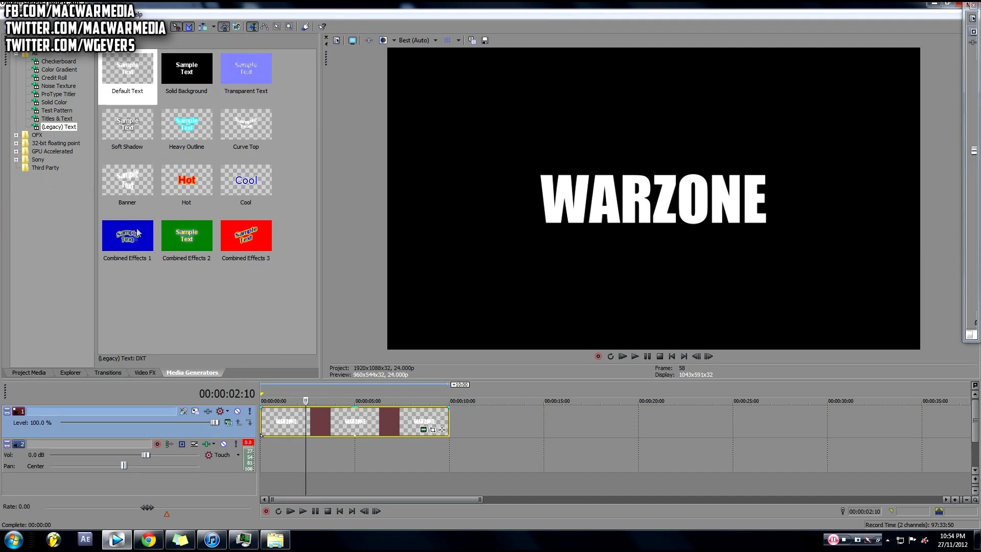
Browse generator categories and choose the Elliptical White to Black colour gradient preset
left_click(57, 94)
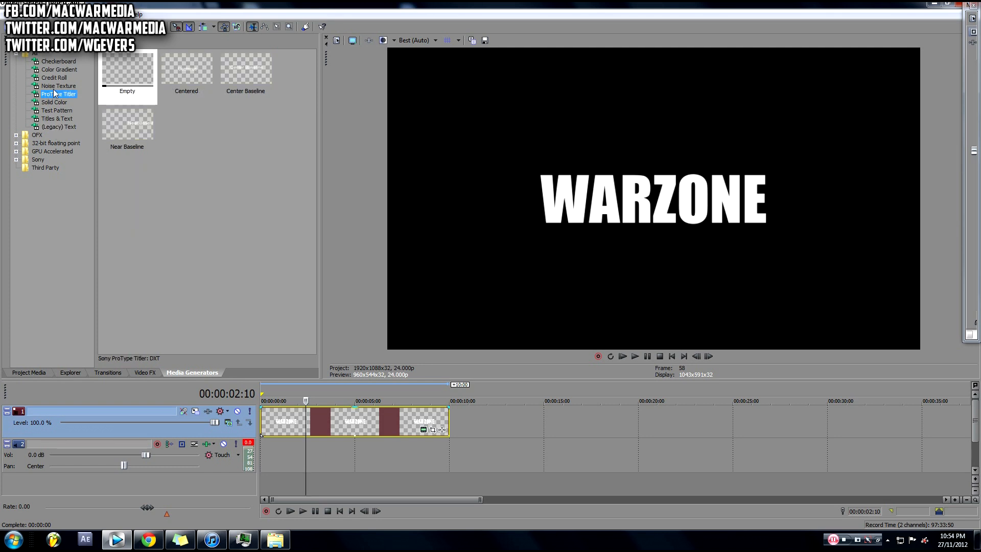
left_click(56, 119)
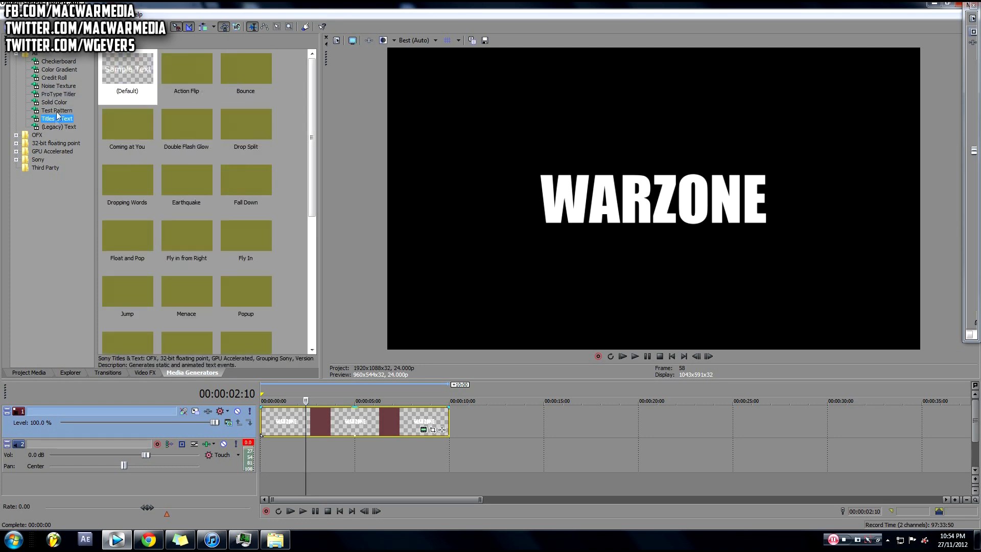
left_click(53, 77)
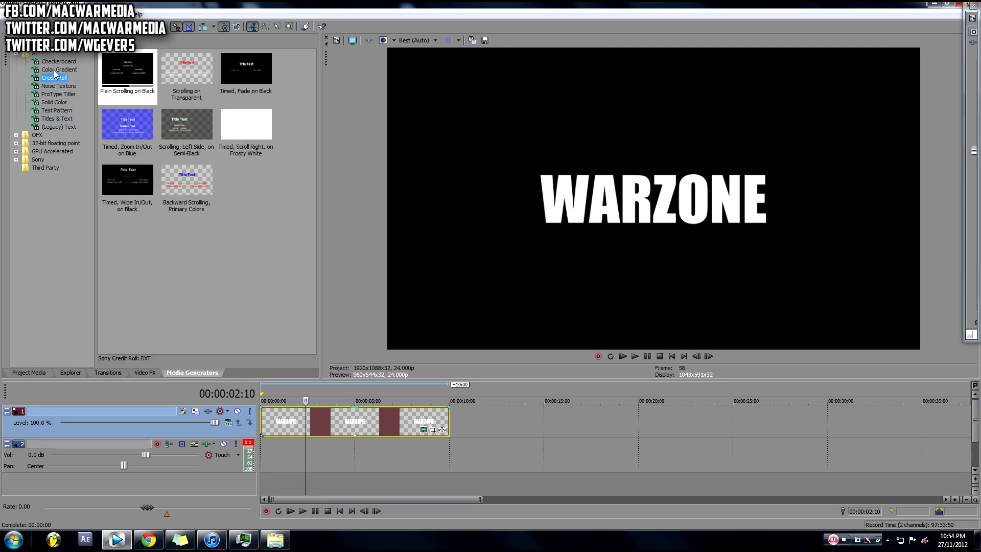
left_click(59, 69)
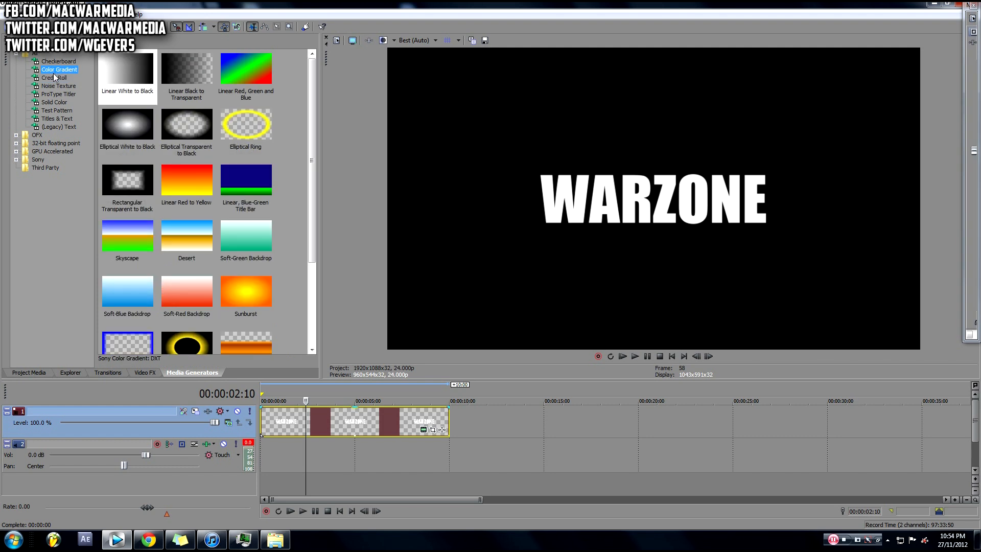
left_click(58, 61)
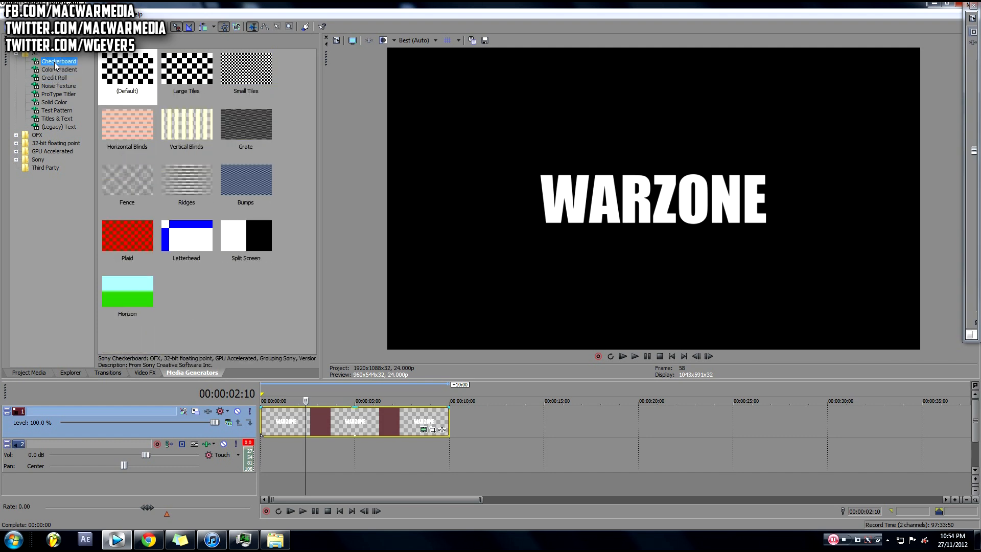
left_click(58, 94)
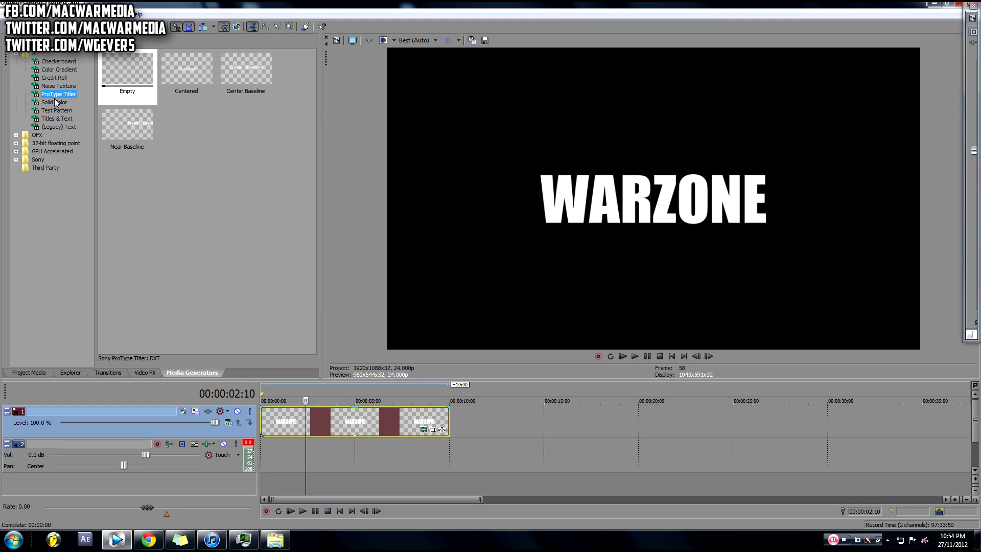
left_click(53, 69)
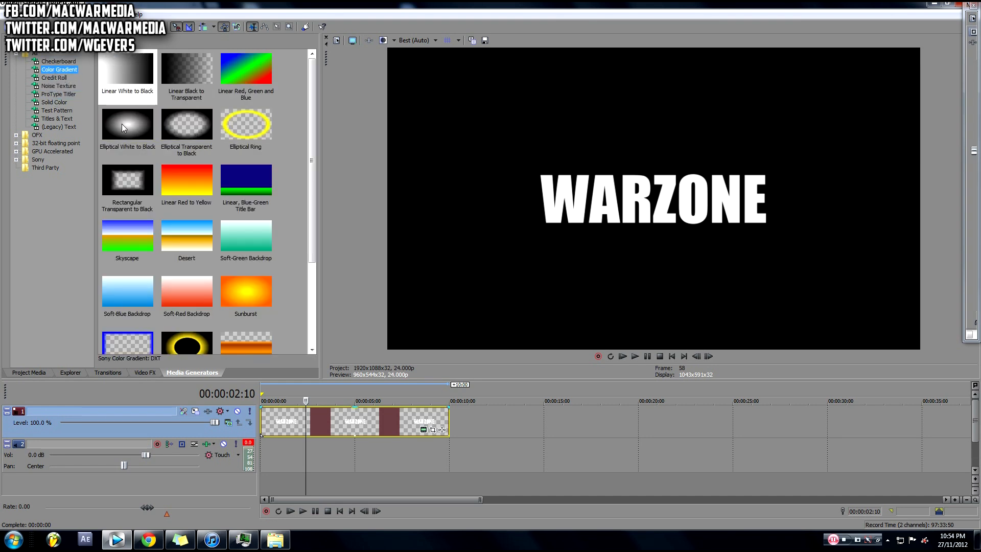
left_click(127, 124)
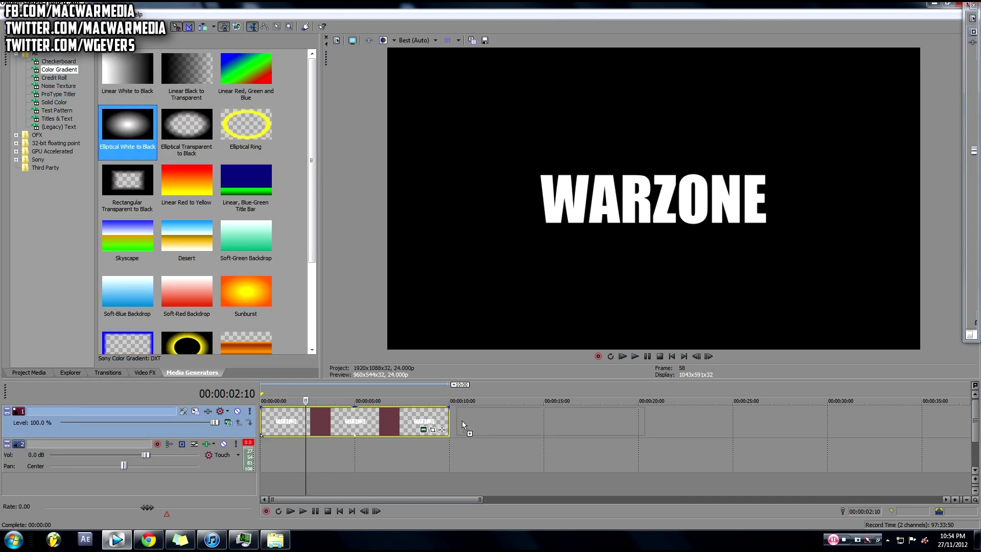
Drop the Elliptical White to Black gradient onto a new track beneath the title
left_click_drag(127, 124, 551, 420)
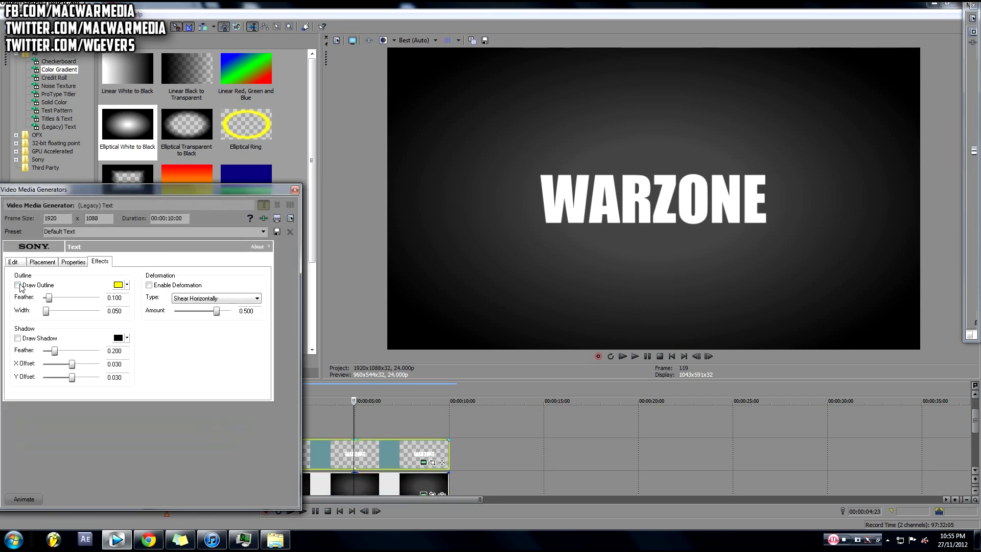
Enable a thin black outline about 0.025 wide and turn on the drop shadow
left_click(15, 285)
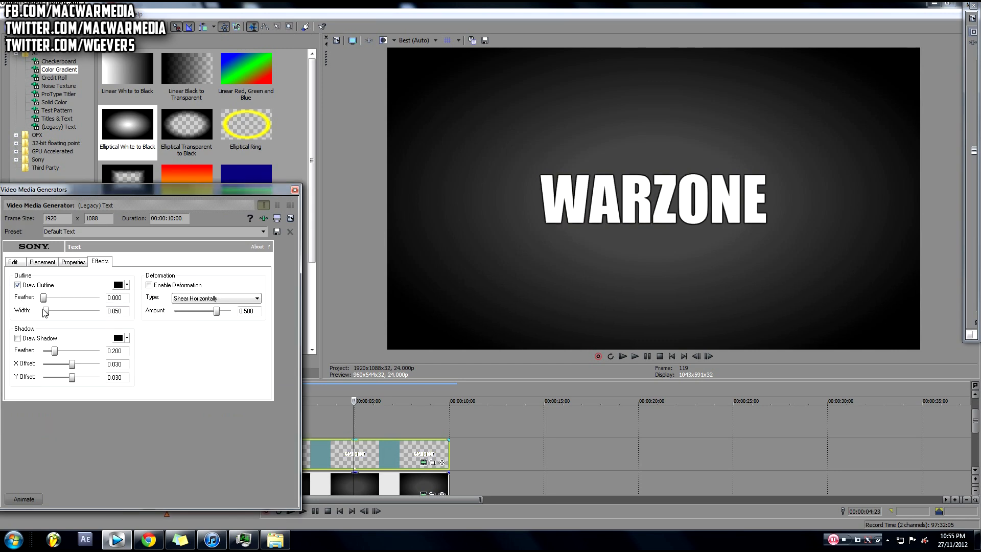
left_click_drag(45, 310, 43, 311)
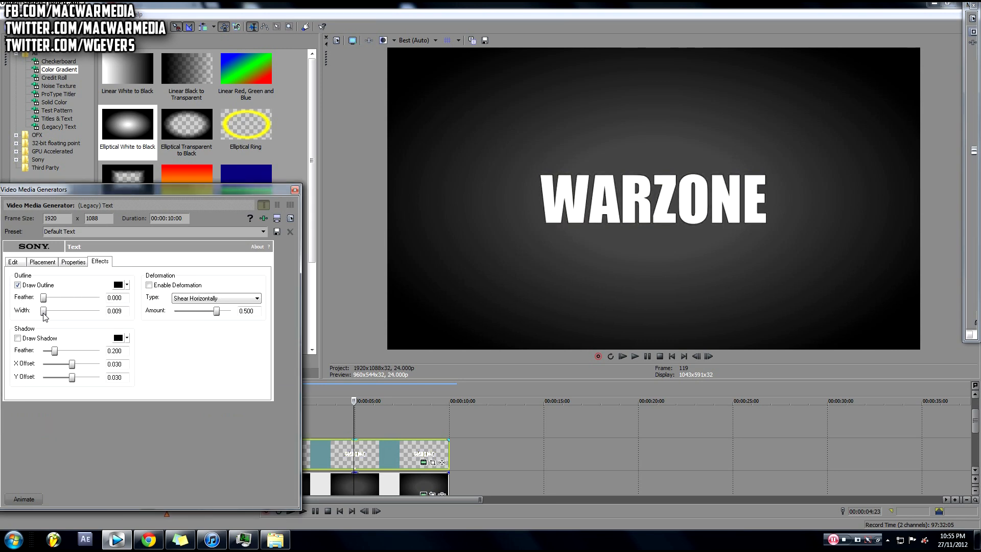
left_click_drag(43, 310, 47, 310)
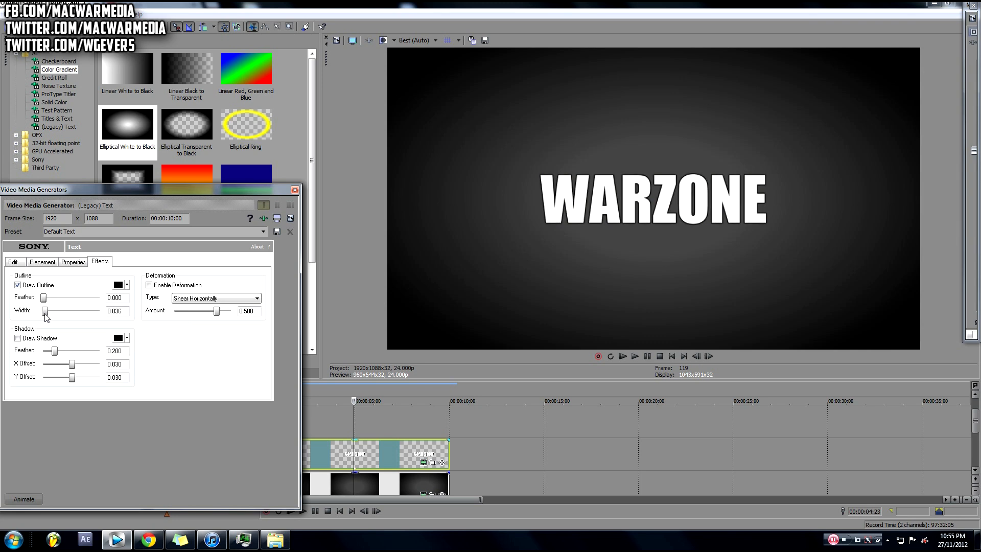
left_click_drag(44, 310, 46, 310)
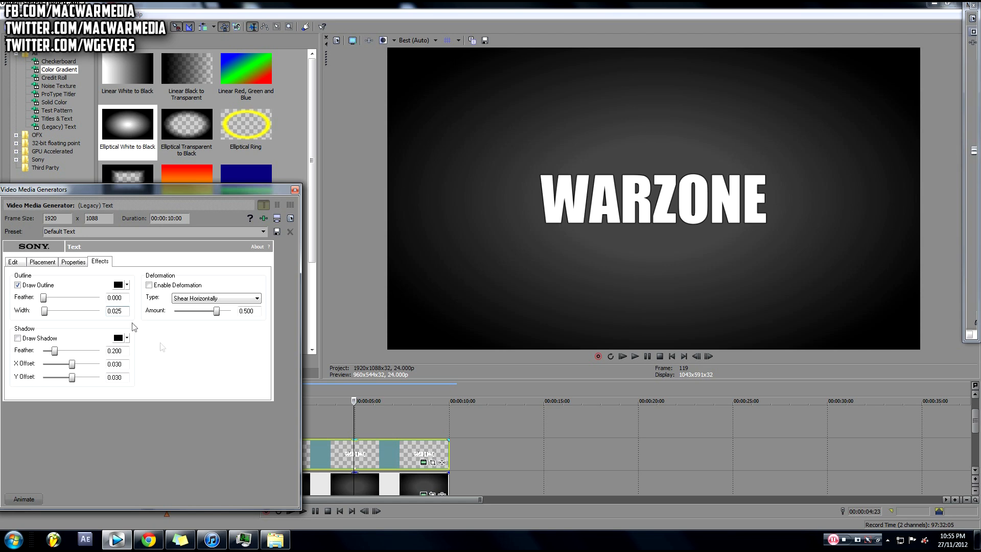
left_click(17, 337)
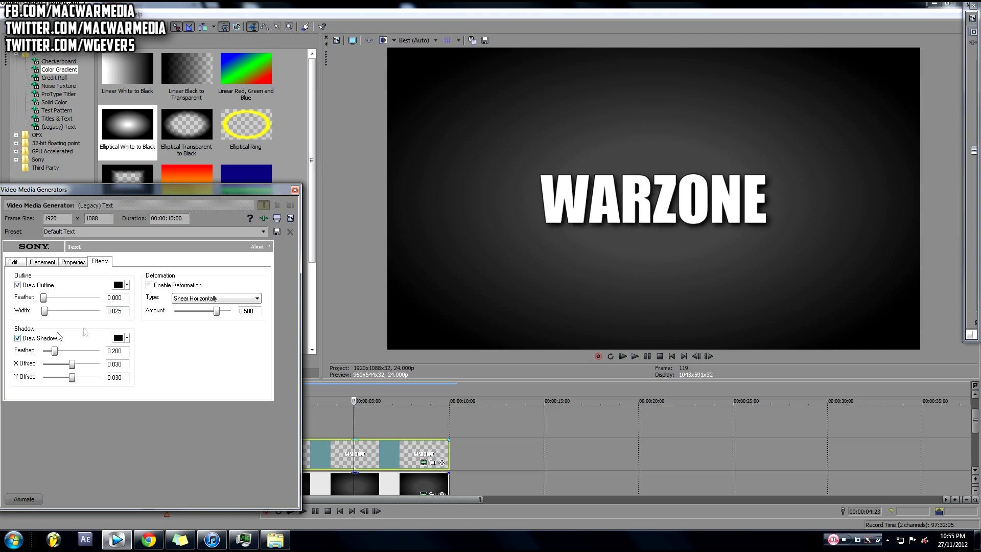
Close the text settings and select the Bump Map Spotlight Up (flat) preset in Video FX
left_click(294, 189)
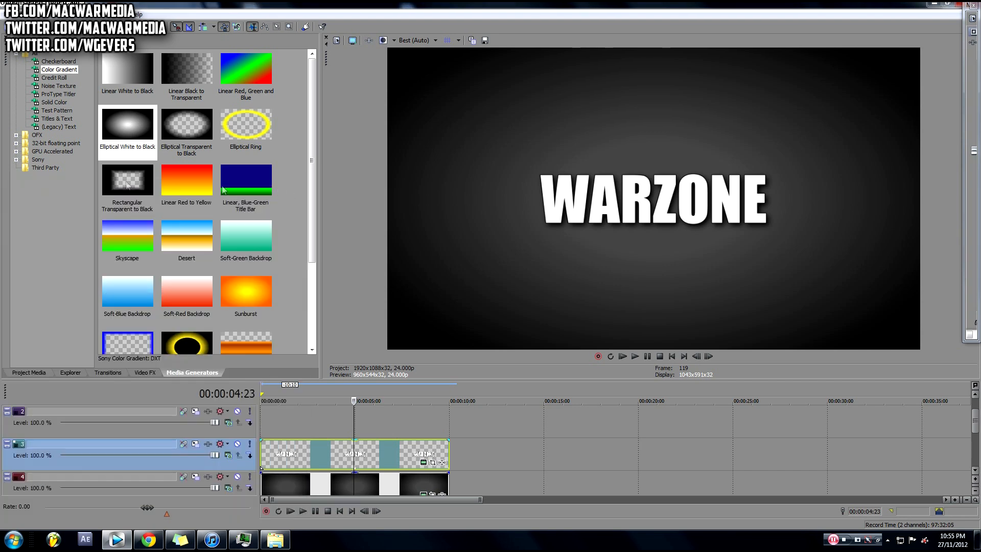
left_click(145, 371)
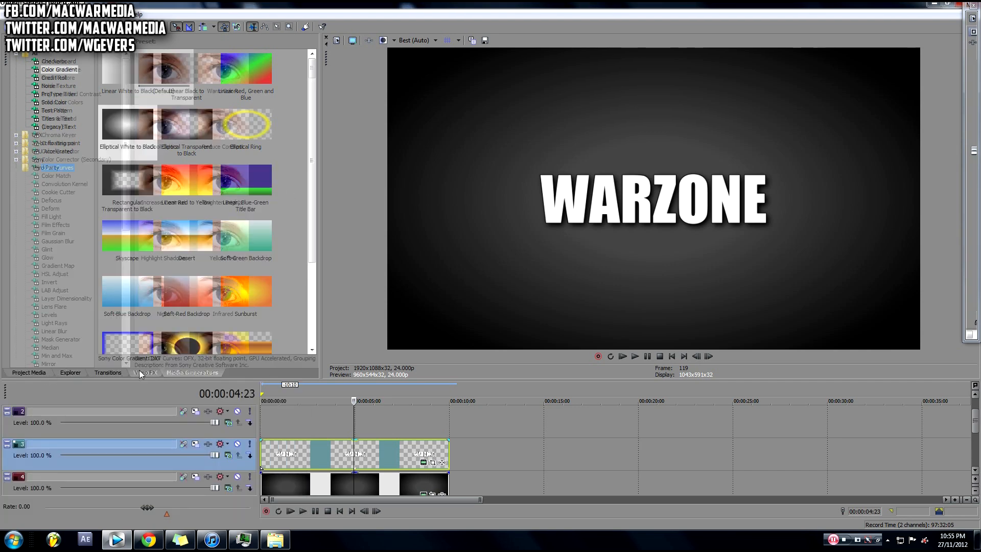
left_click(53, 110)
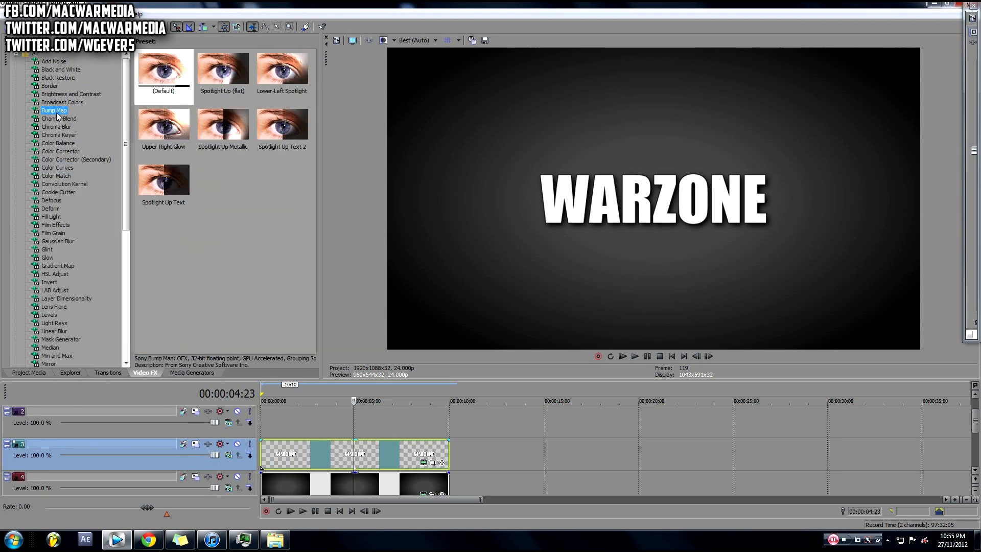
left_click(222, 70)
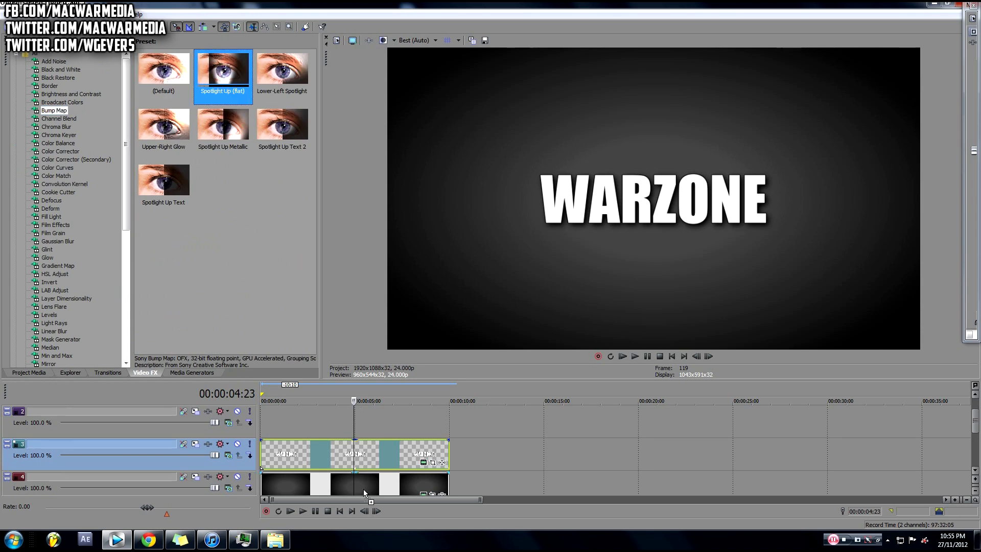
Apply Spotlight Up (flat) to the title and drop Ambience to 0
double_click(222, 67)
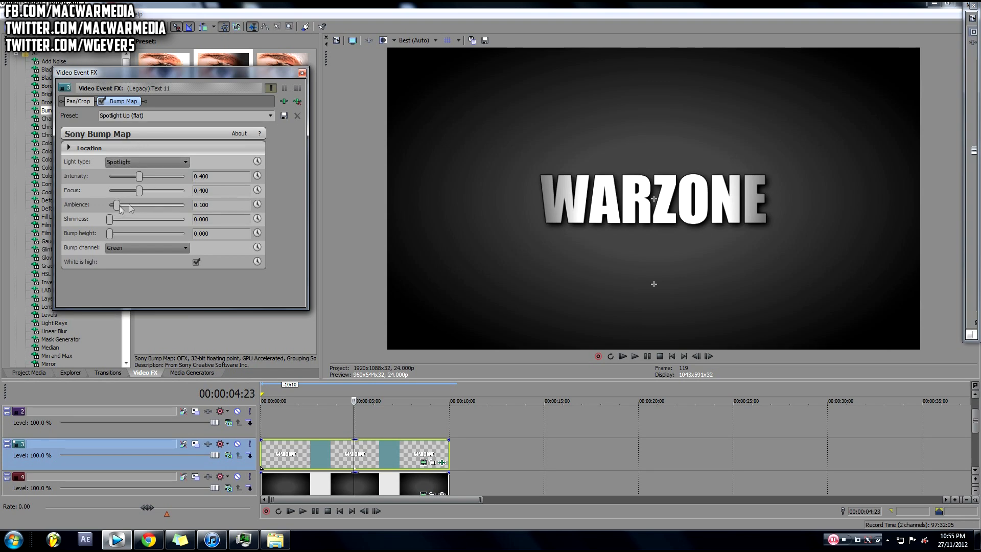
left_click_drag(116, 204, 110, 204)
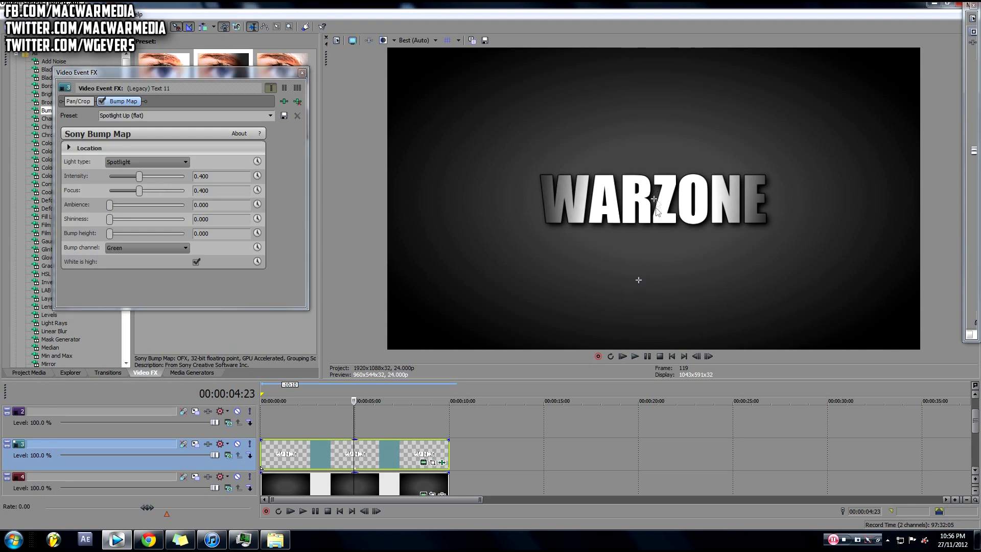
mouse_move(611, 281)
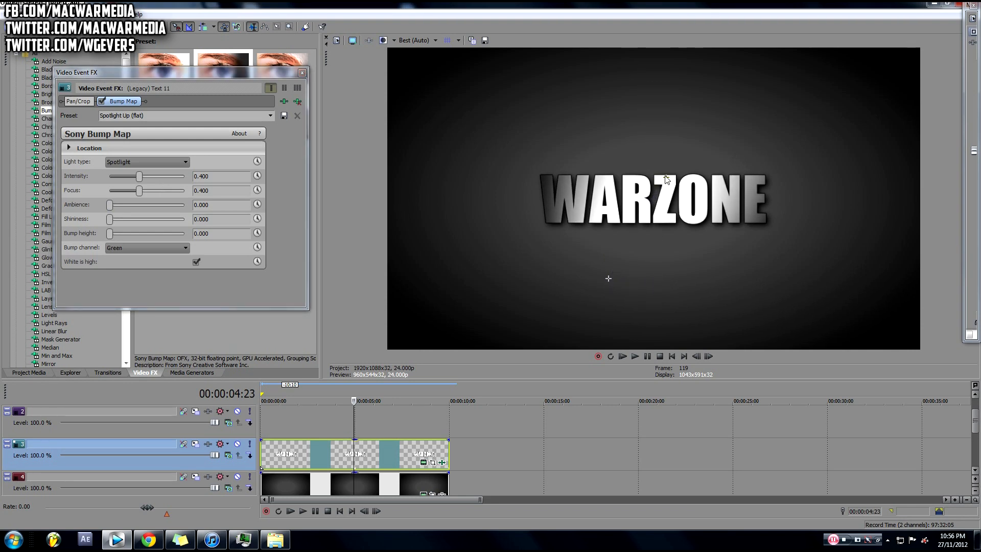
Tune Focus to about 0.429 and Intensity to 0.449, then close the effect window
left_click_drag(138, 190, 141, 191)
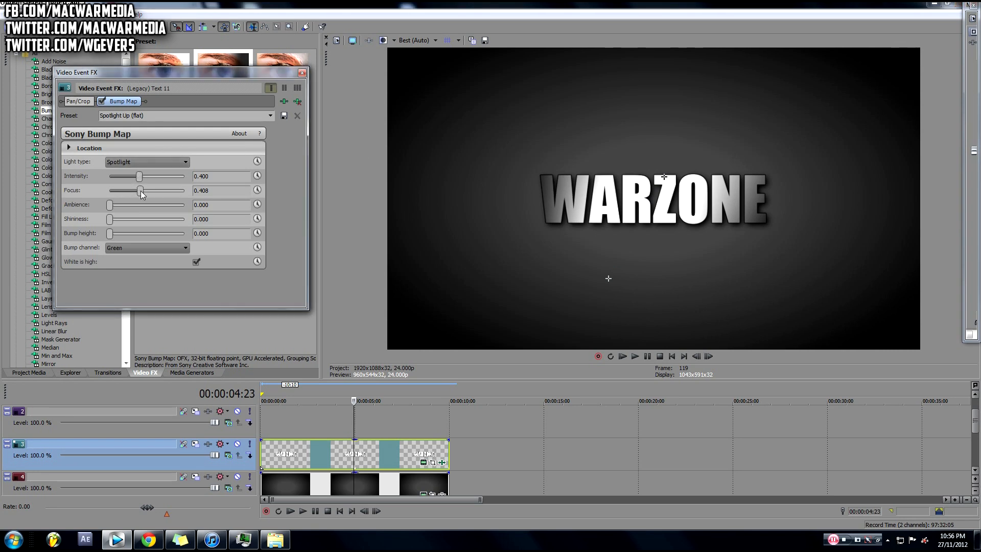
left_click_drag(140, 190, 144, 190)
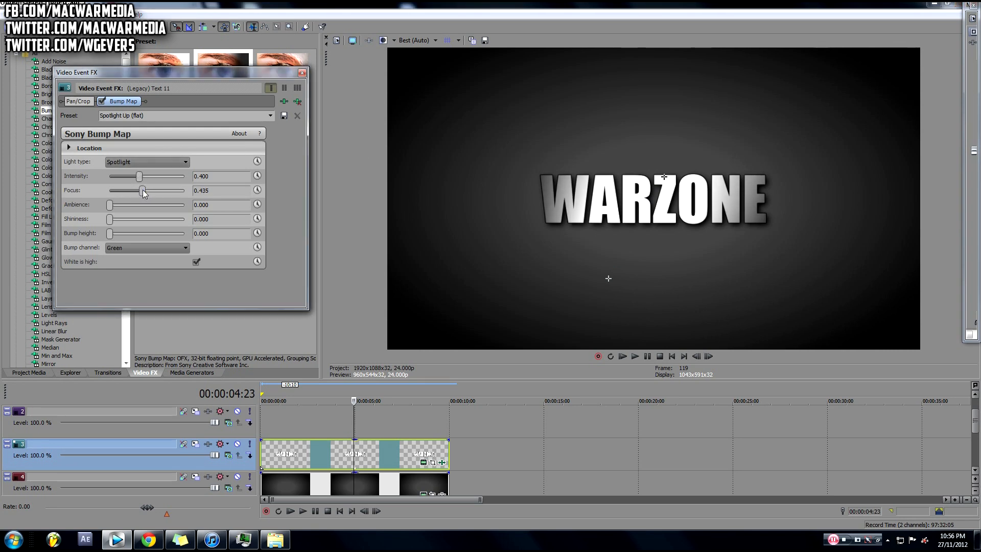
left_click_drag(143, 190, 145, 190)
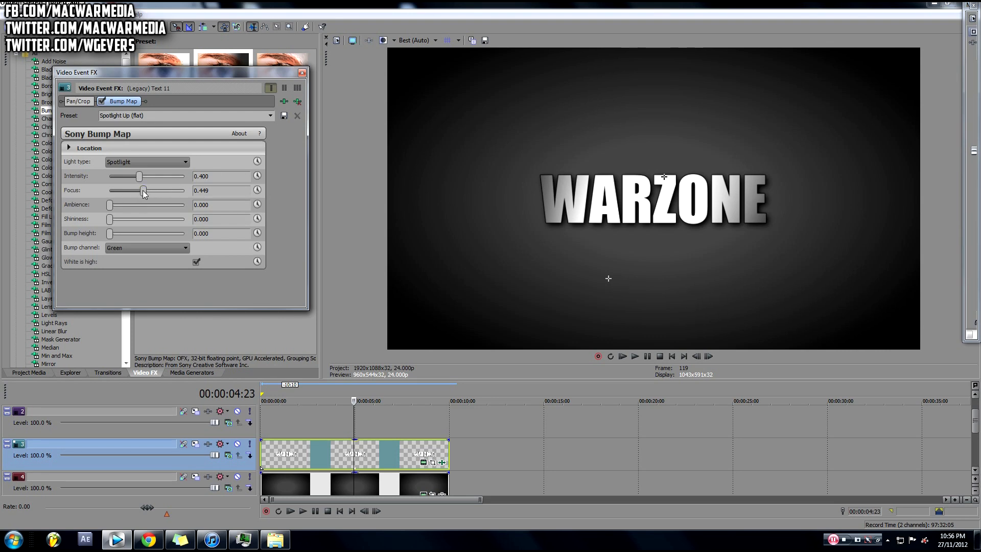
left_click_drag(143, 190, 145, 190)
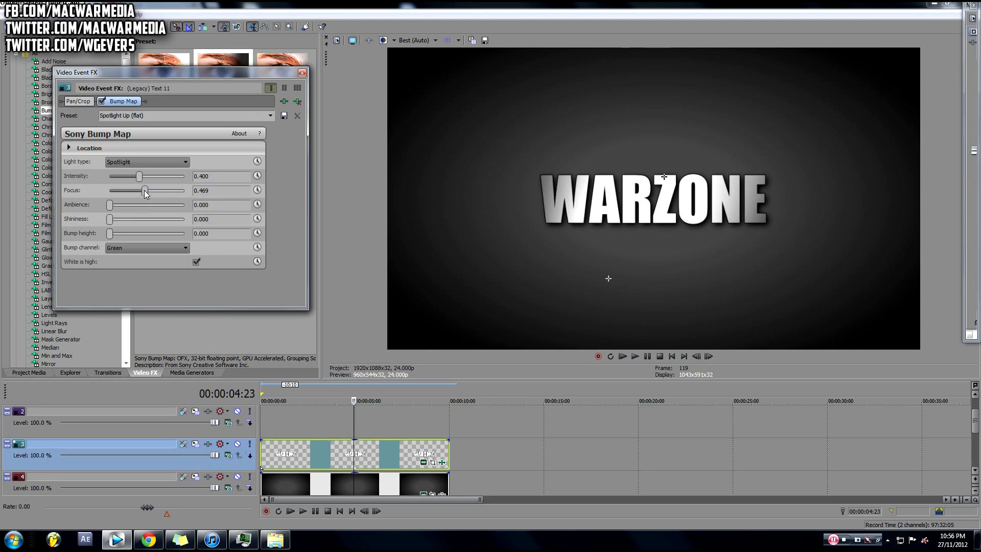
left_click_drag(139, 176, 144, 175)
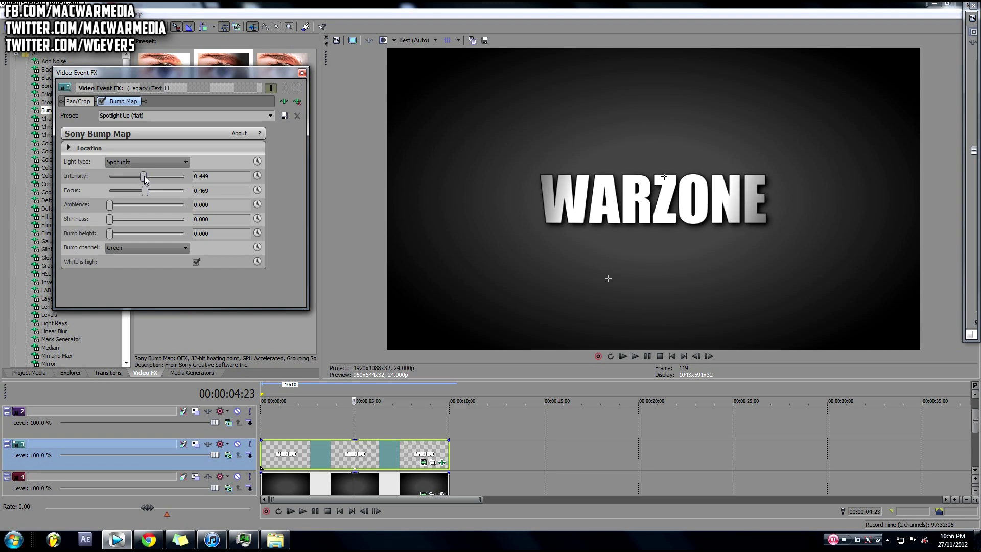
left_click_drag(144, 190, 140, 190)
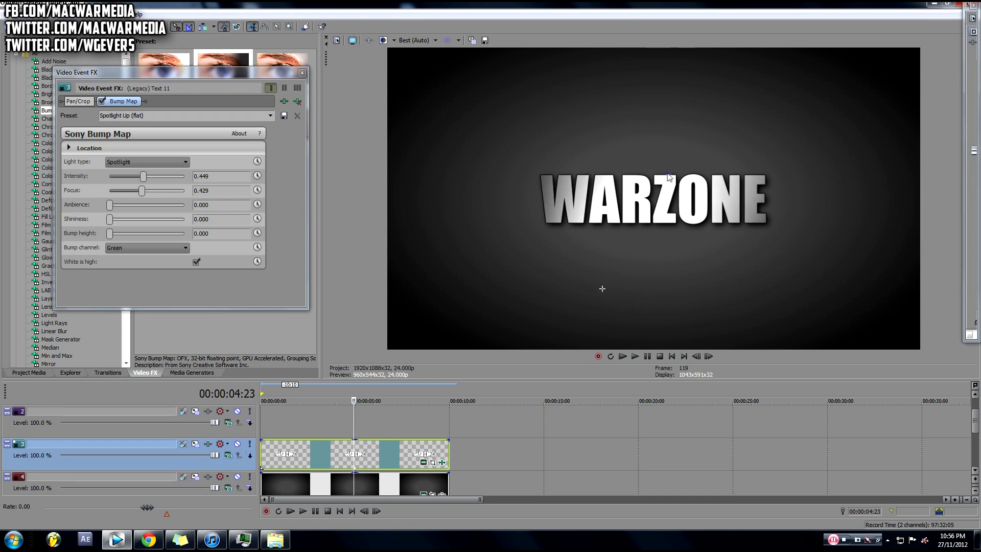
mouse_move(665, 170)
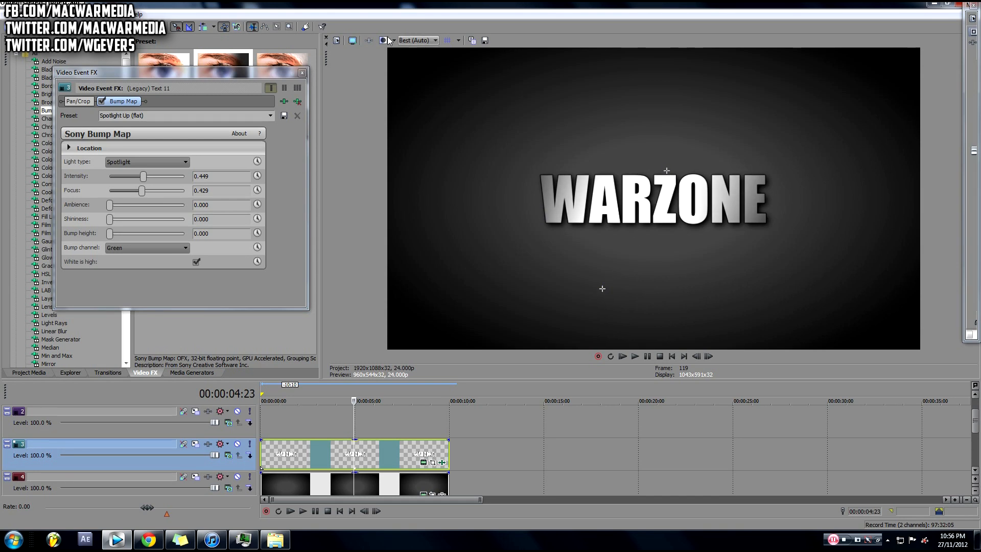
left_click(301, 73)
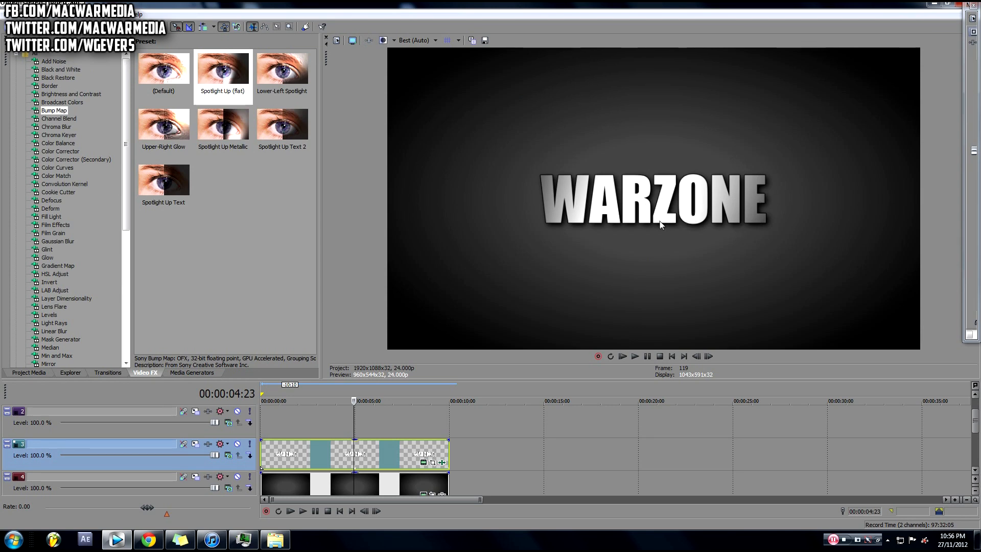
mouse_move(703, 204)
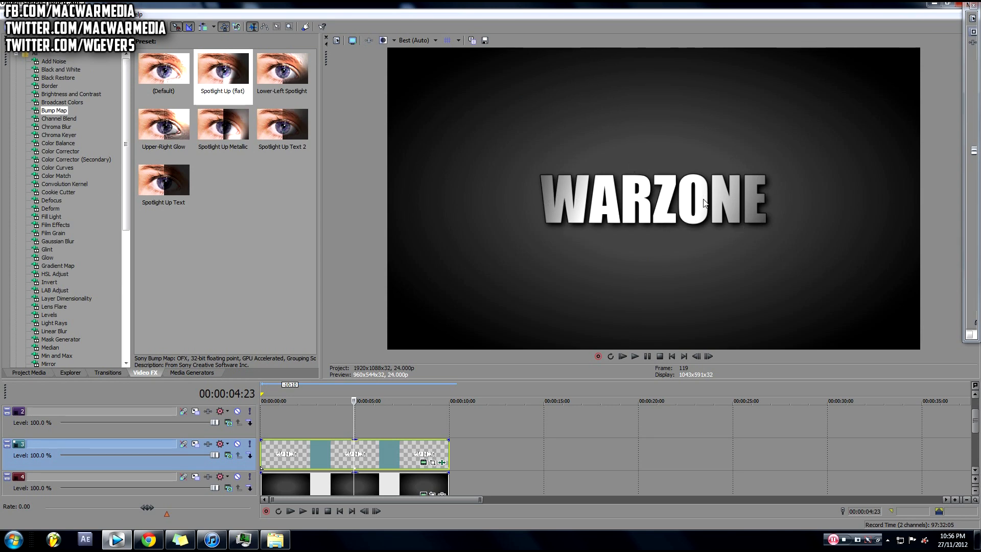
mouse_move(438, 449)
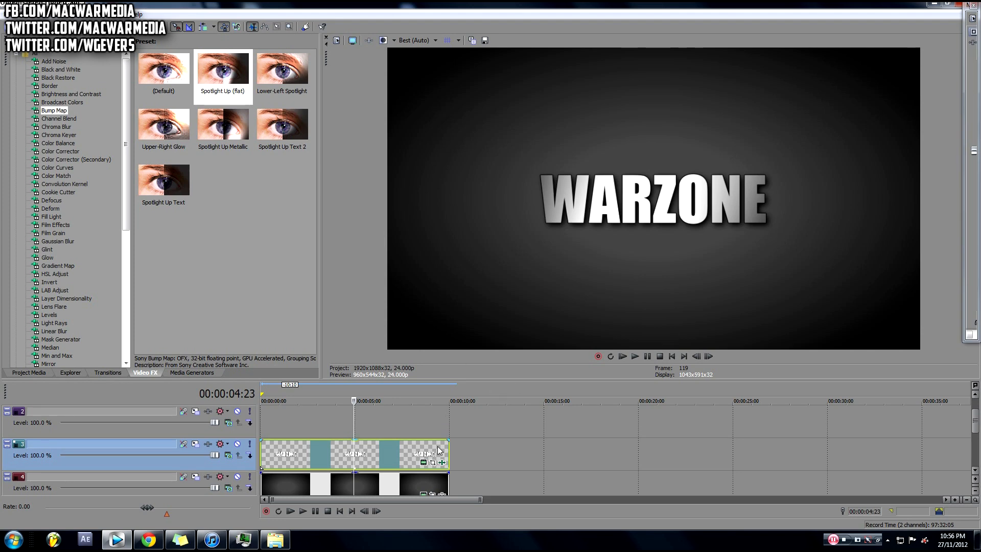
mouse_move(380, 437)
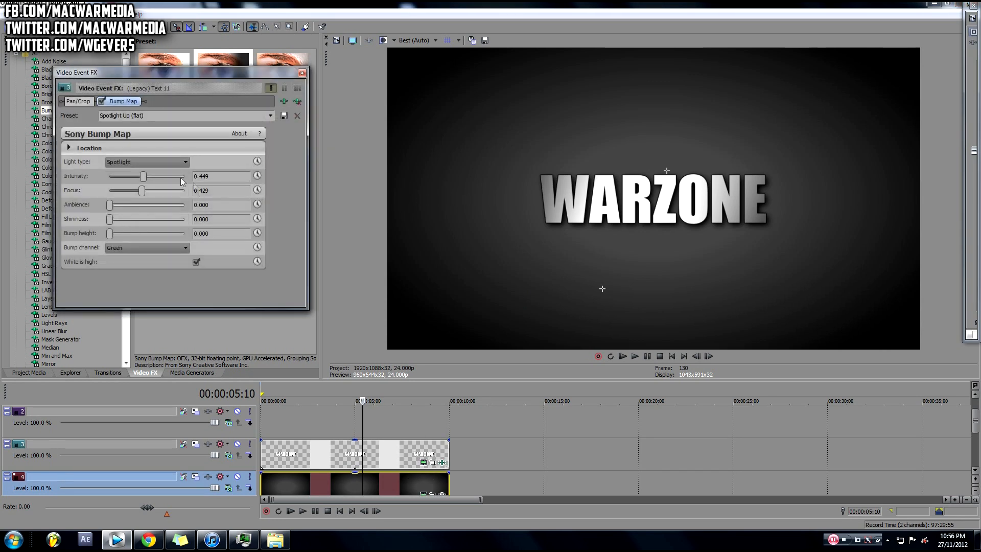
Raise Bump height to preview embossing on the letters, then enlarge the video preview area
left_click_drag(110, 233, 117, 233)
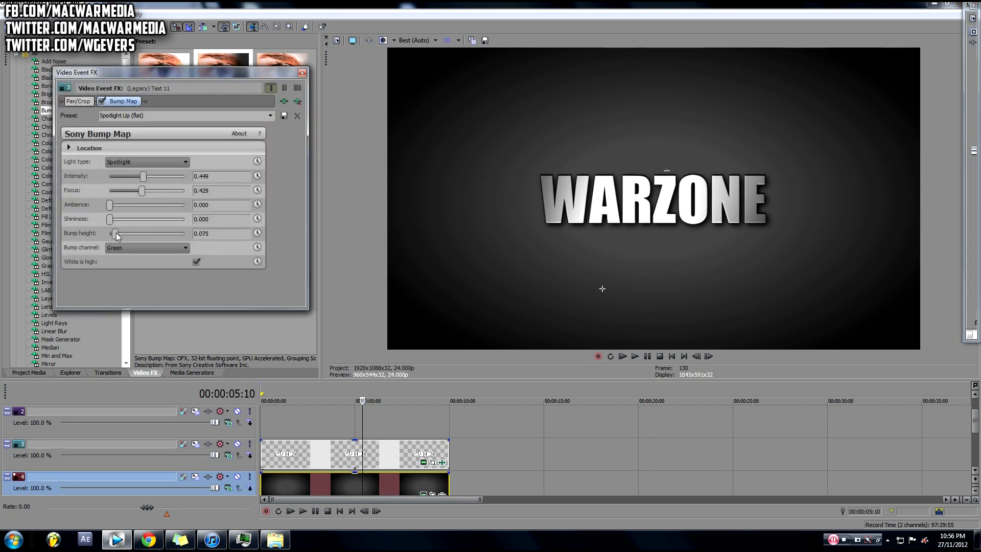
left_click_drag(113, 233, 124, 233)
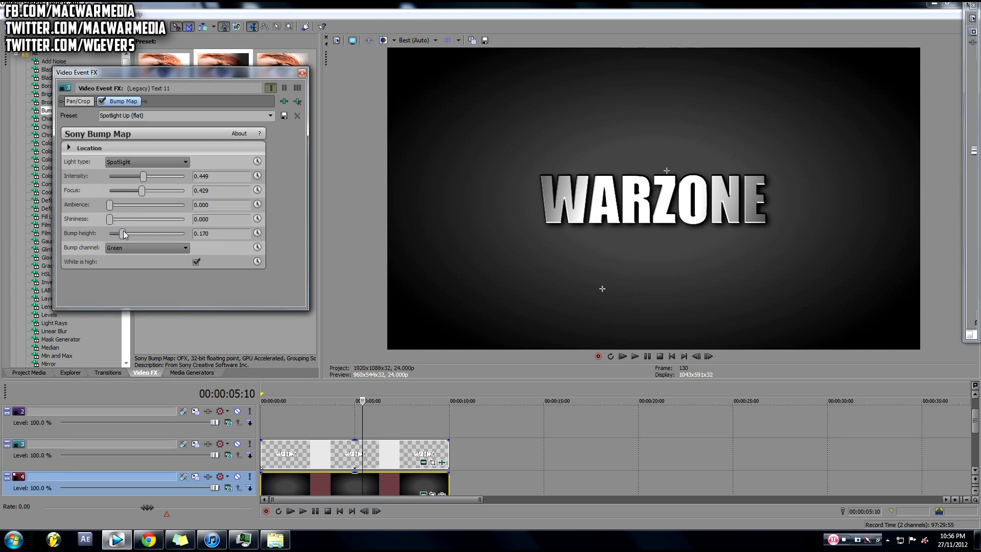
left_click_drag(124, 233, 118, 232)
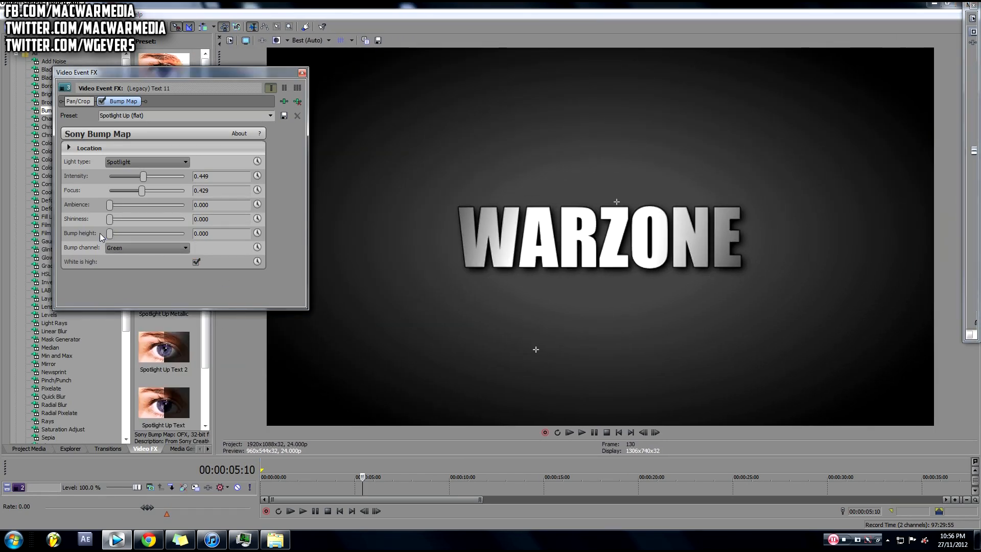
Set Bump height to about 0.136 and raise Intensity to about 0.497
left_click_drag(110, 233, 120, 233)
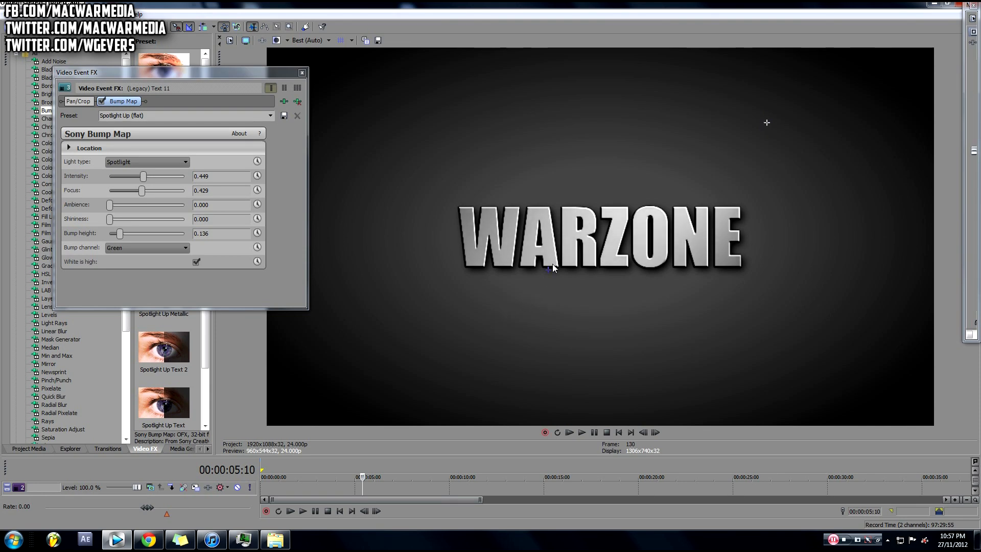
left_click_drag(144, 176, 147, 176)
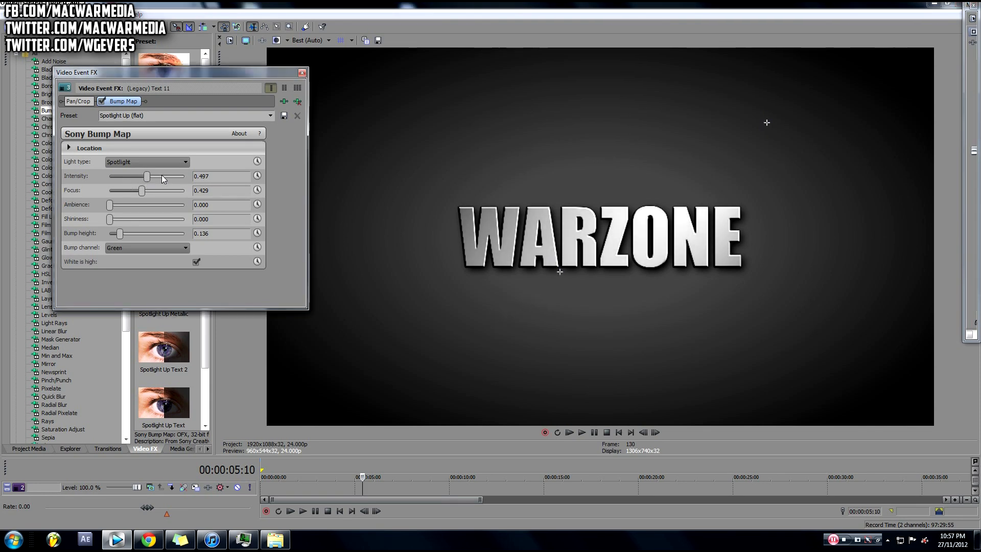